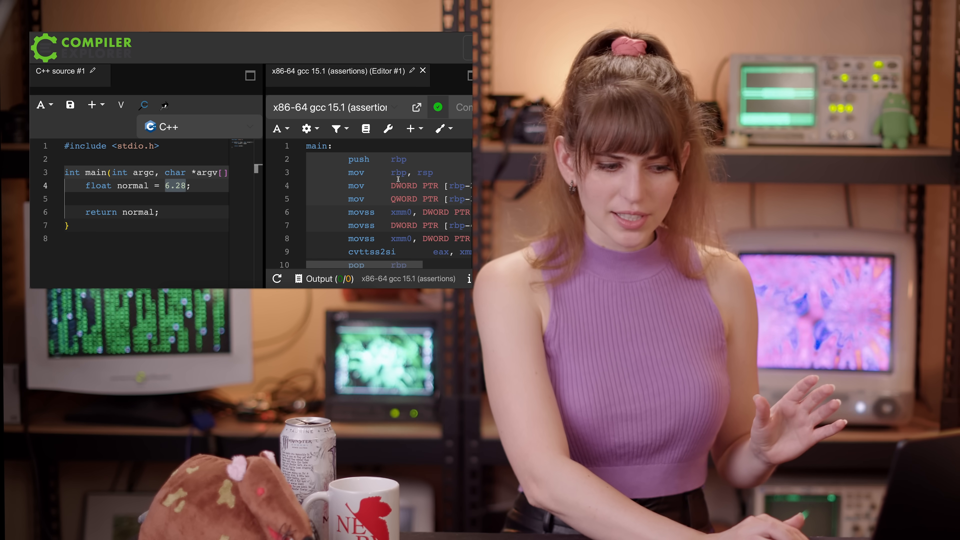
- Run cat float_code.c to list the source with its 50-decimal subnormal printf and classifier
{"action": "scroll", "scroll_direction": "down", "scroll_amount": 3}
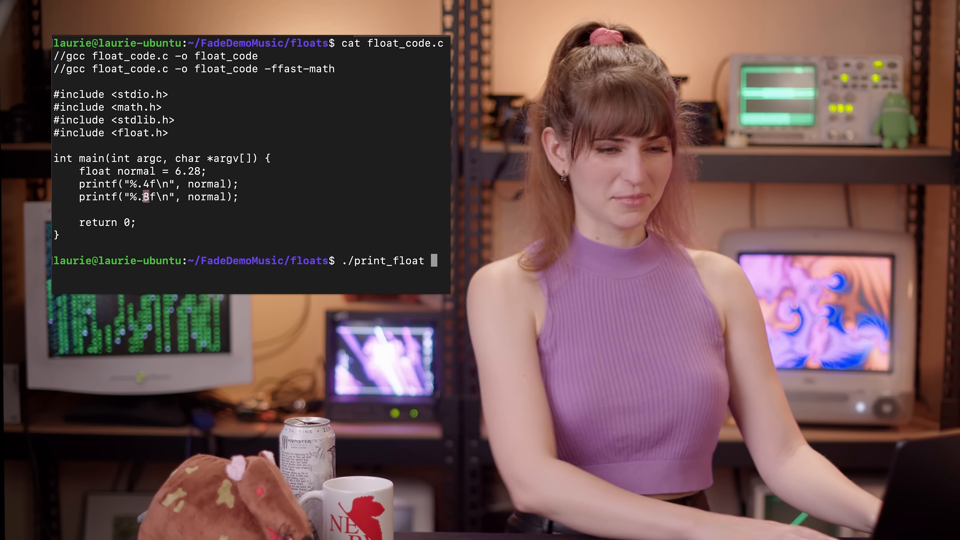
{"action": "key", "text": "Return"}
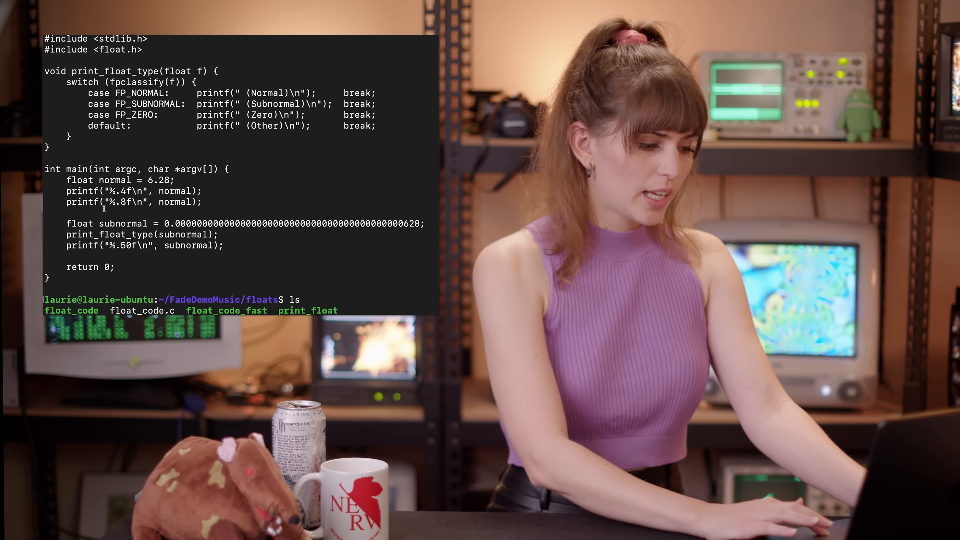
- List the floats directory showing float_code, float_code.c, float_code_fast and print_float
{"action": "double_click", "coordinate": [294, 224]}
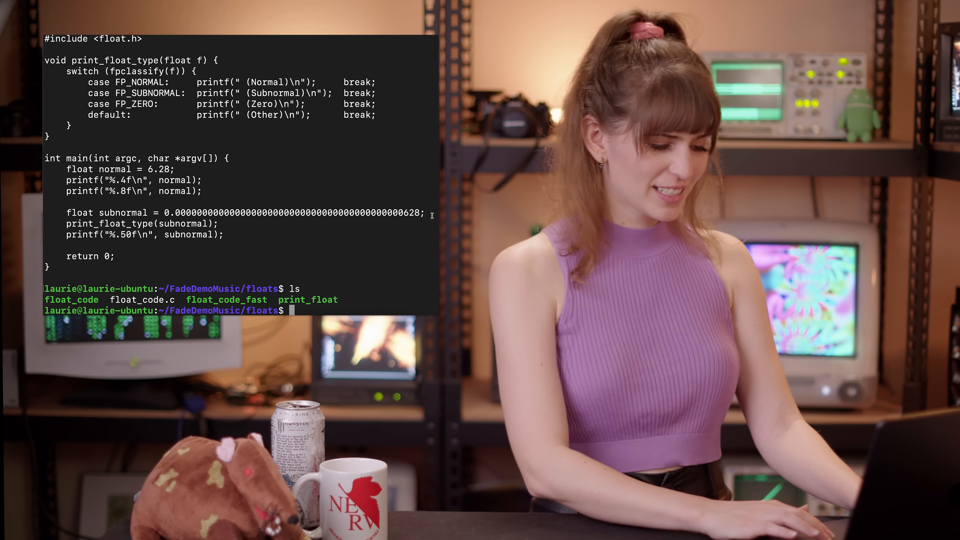
- Run ./float_code, printing 6.2800, 6.28000021 and the Subnormal tiny value
{"action": "type", "text": "./float_code"}
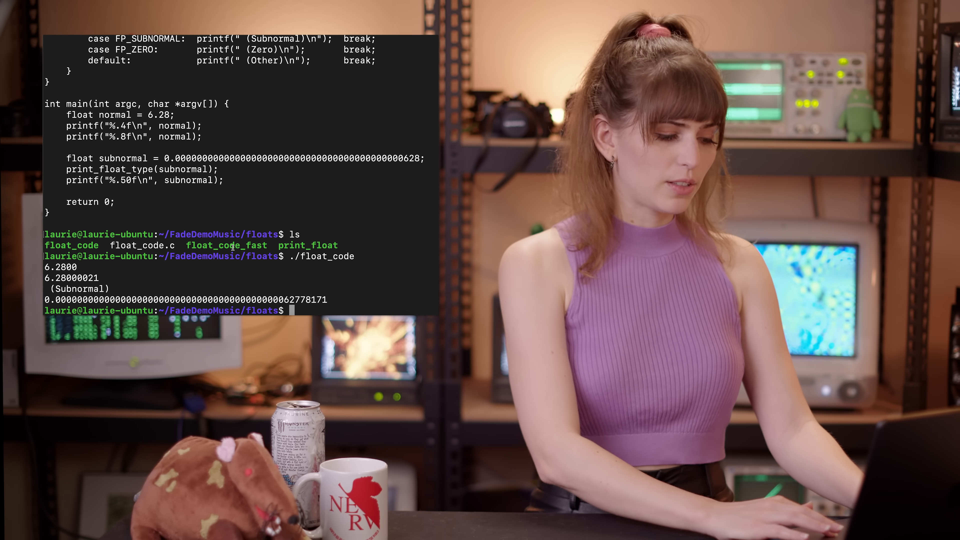
{"action": "type", "text": "./float_code"}
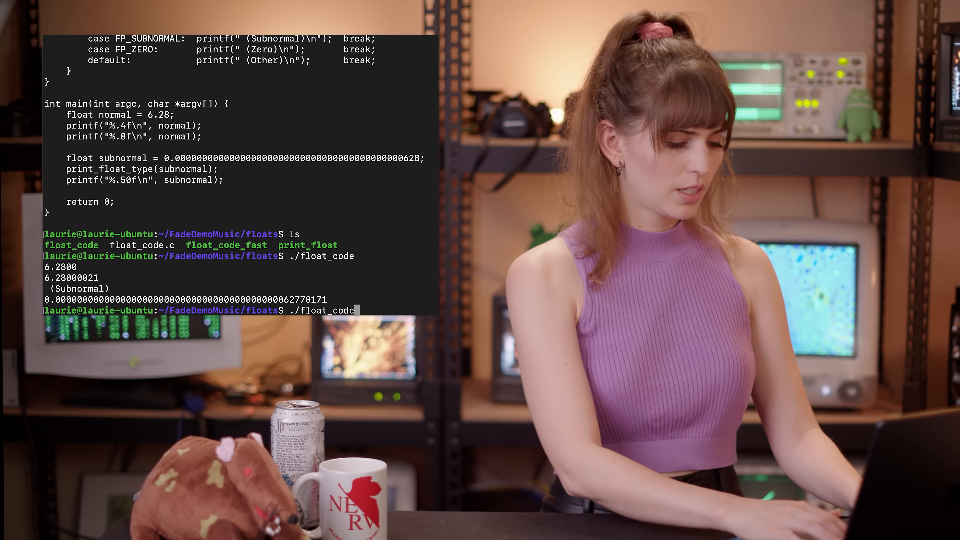
- Recall ./float_code and append _fast to run the fast-math build
{"action": "type", "text": "_fast"}
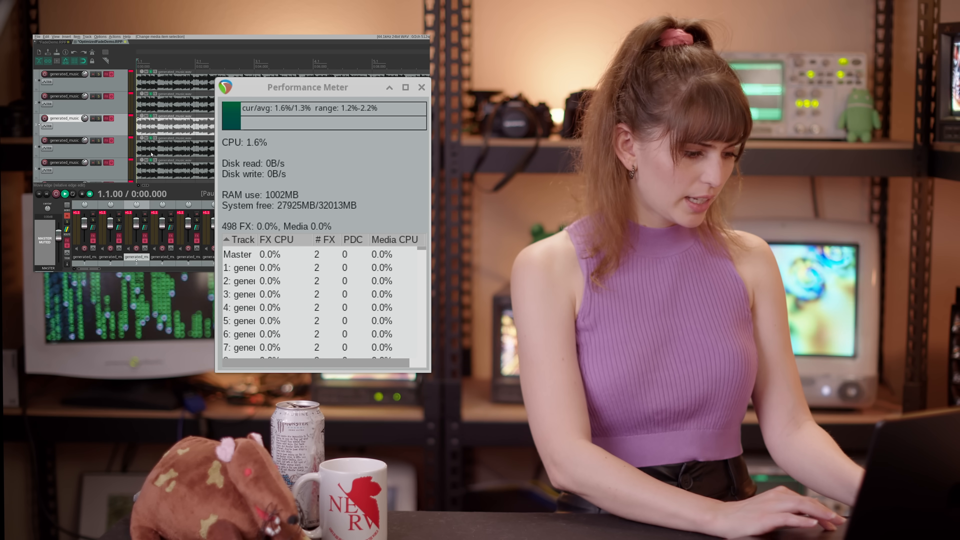
- Play and stop the REAPER project, watching the Performance Meter CPU peak at 33%
{"action": "left_click", "coordinate": [65, 193]}
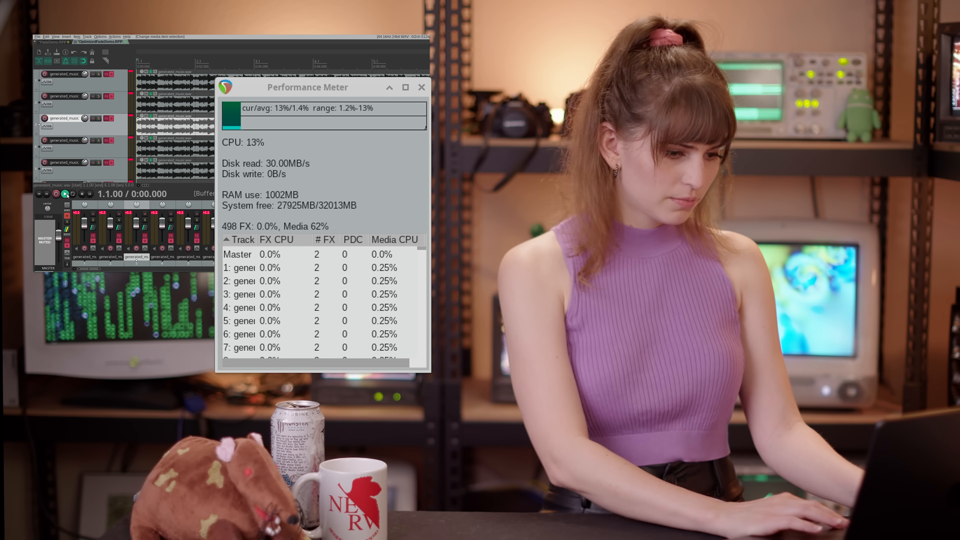
{"action": "left_click", "coordinate": [65, 193]}
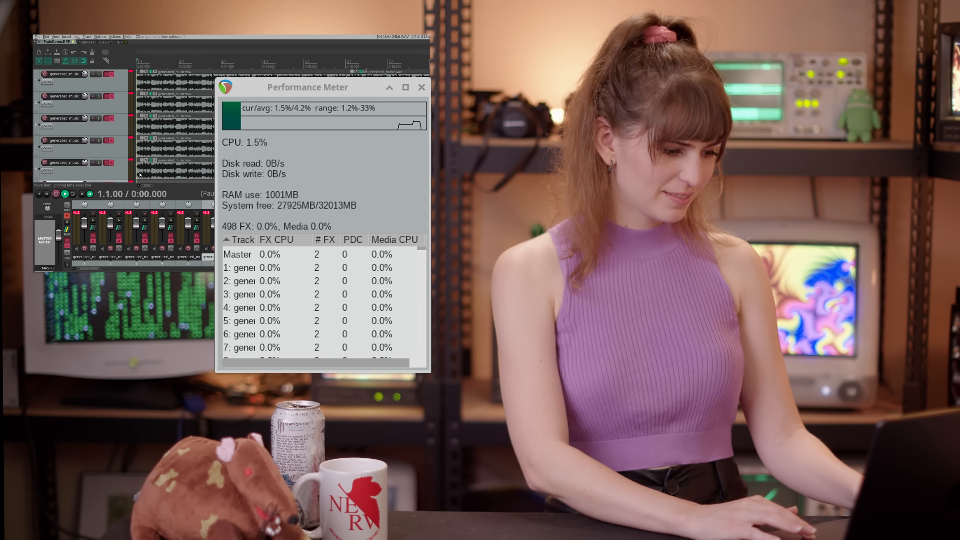
{"action": "left_click", "coordinate": [65, 193]}
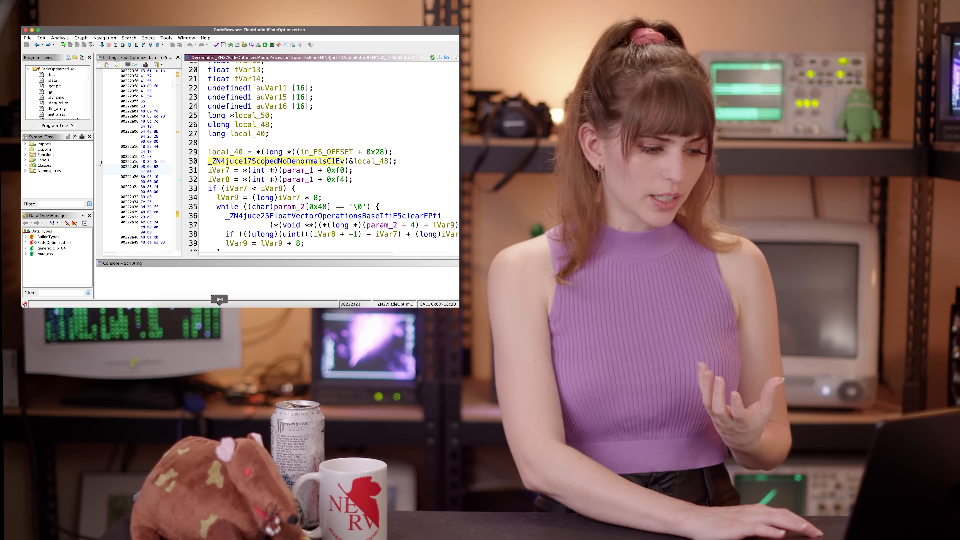
- Jump into the juce::ScopedNoDenormals constructor, which reads MXCSR and sets flags 0x8040
{"action": "double_click", "coordinate": [276, 161]}
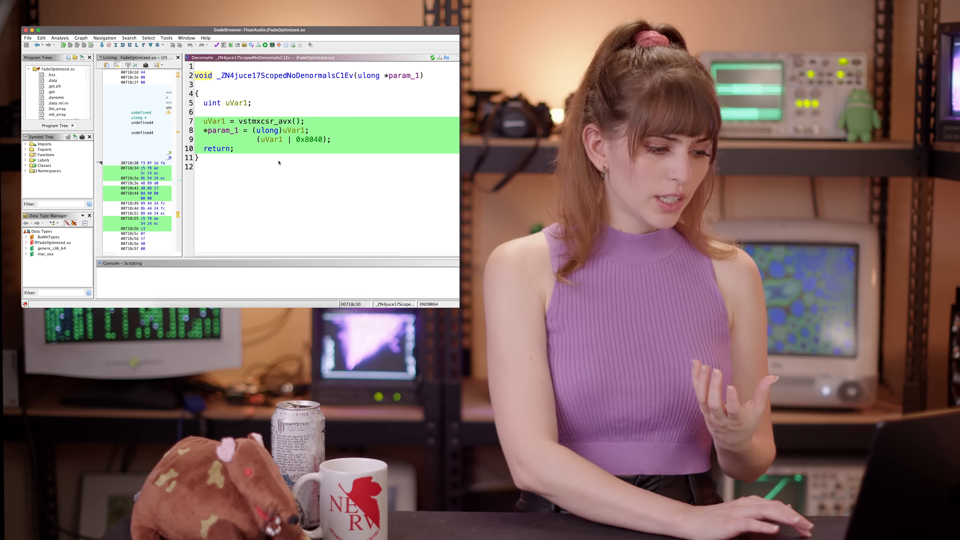
{"action": "mouse_move", "coordinate": [264, 139]}
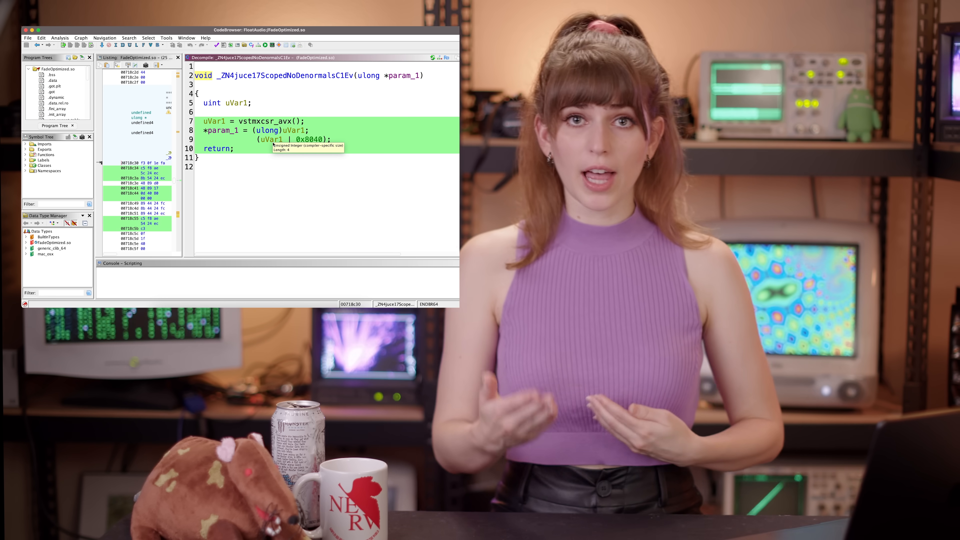